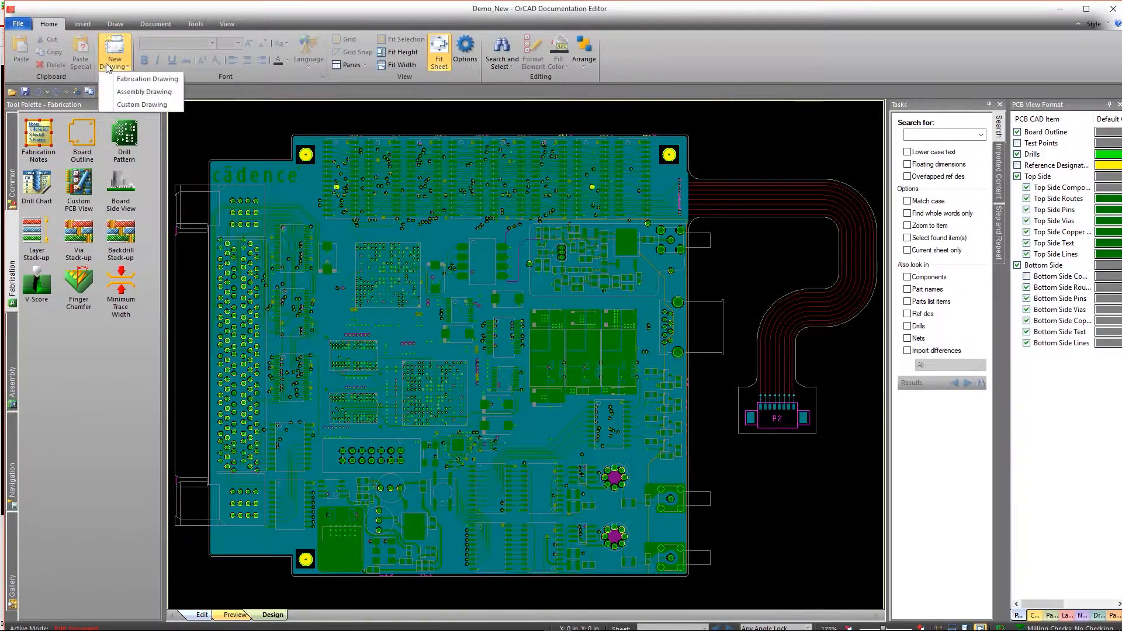
Step: Create a new fabrication drawing and place the sheet border and revisions block on it
click(147, 78)
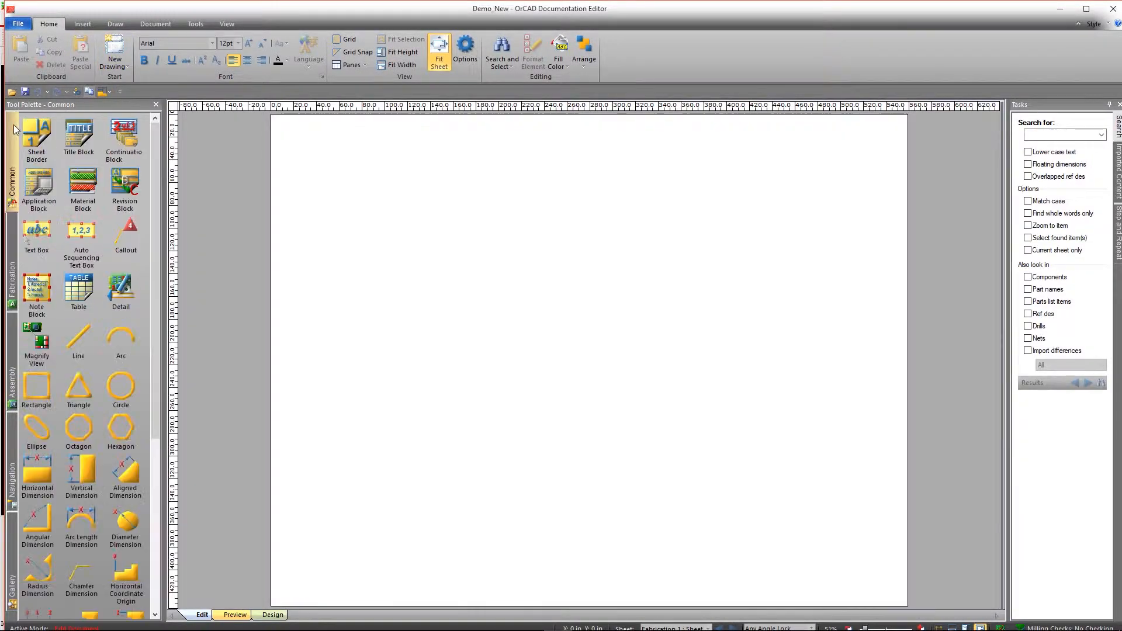
click(35, 136)
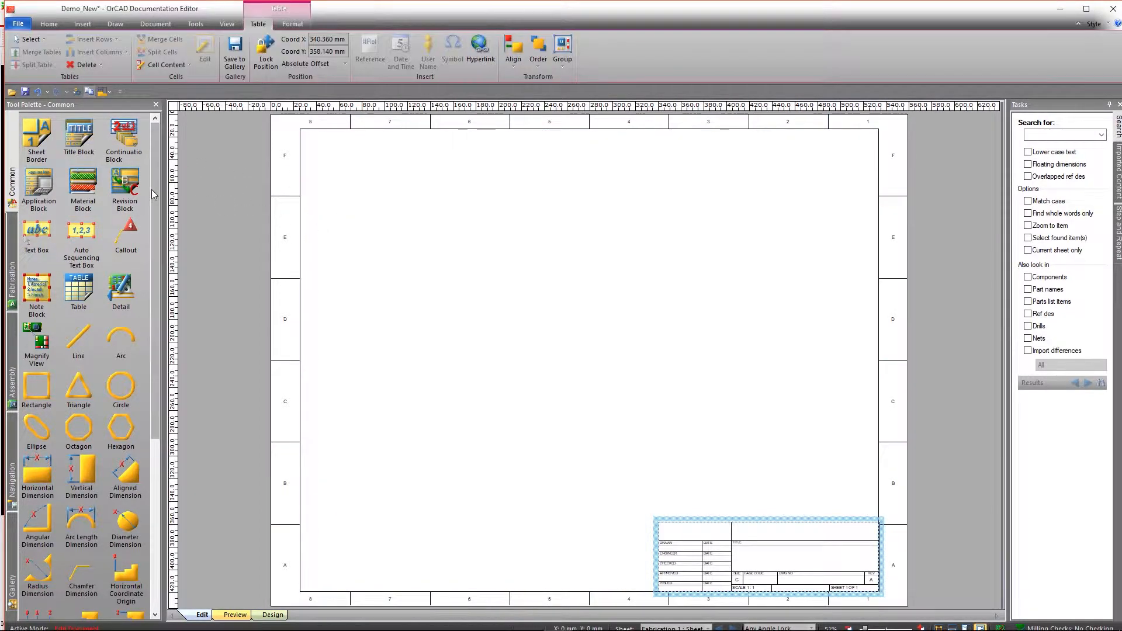
click(48, 23)
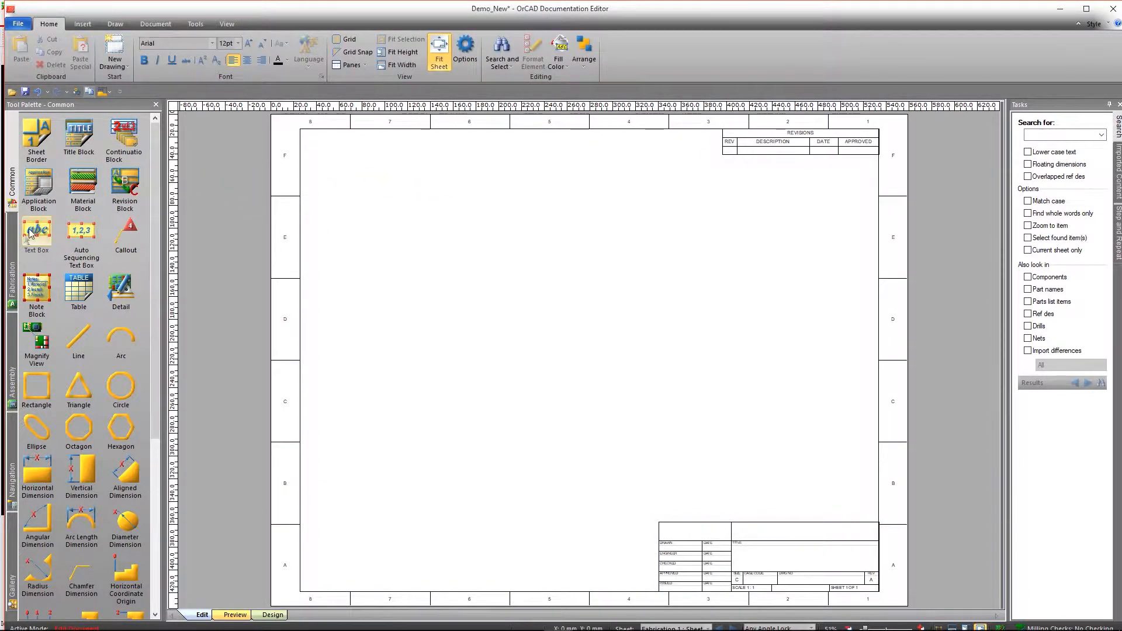
click(11, 269)
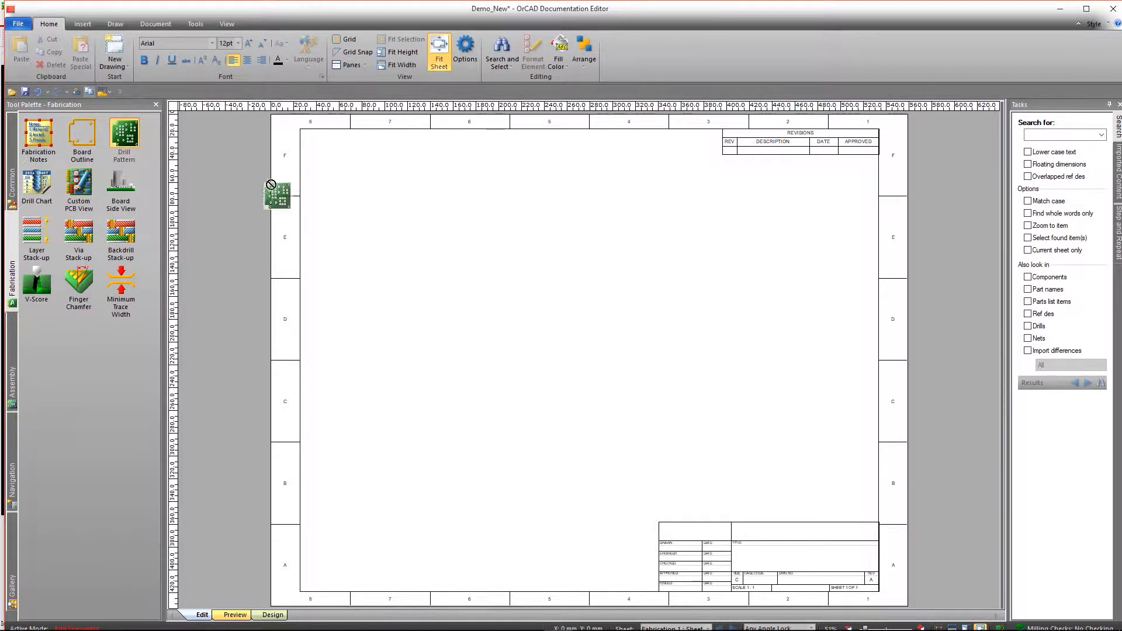
Step: Place the drill pattern and fabrication notes, then begin dimensioning the drill pattern
click(79, 188)
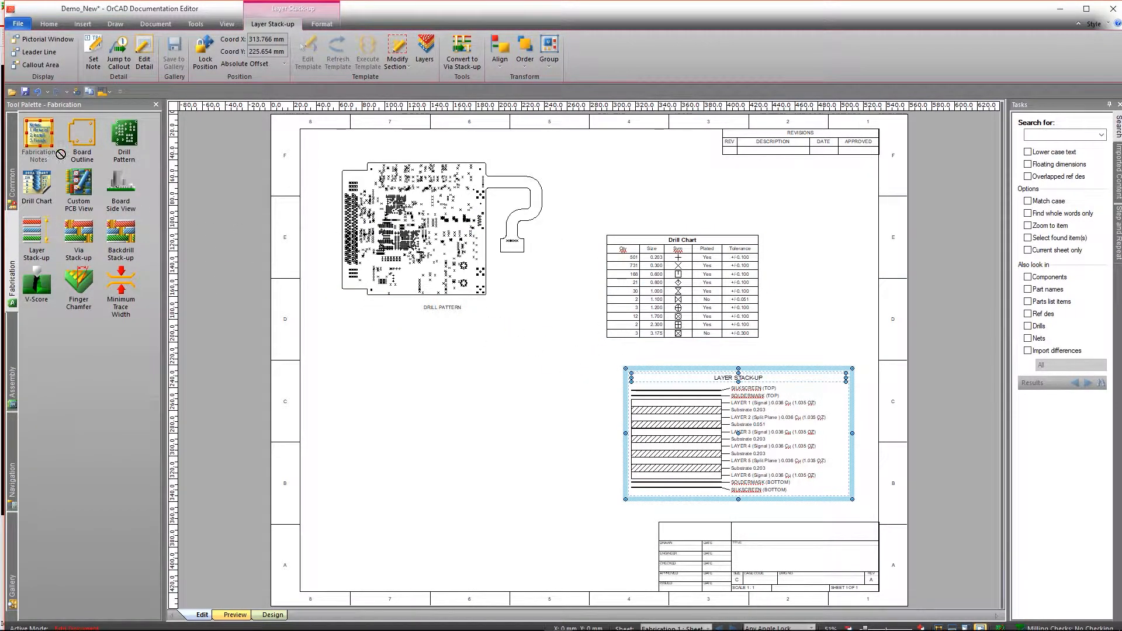
click(38, 136)
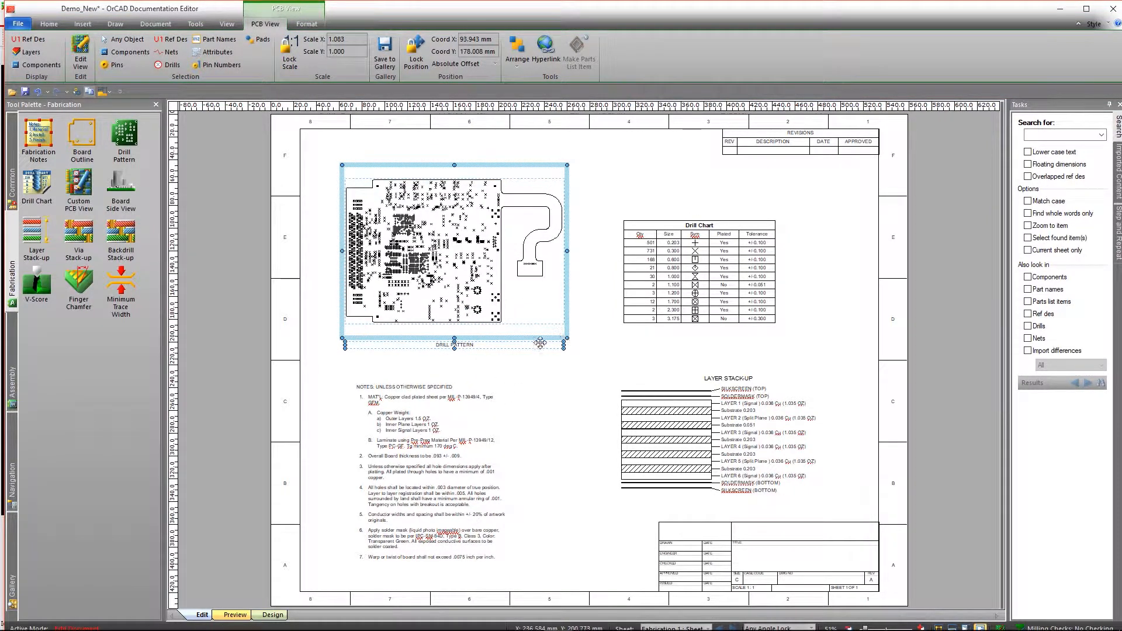
click(48, 23)
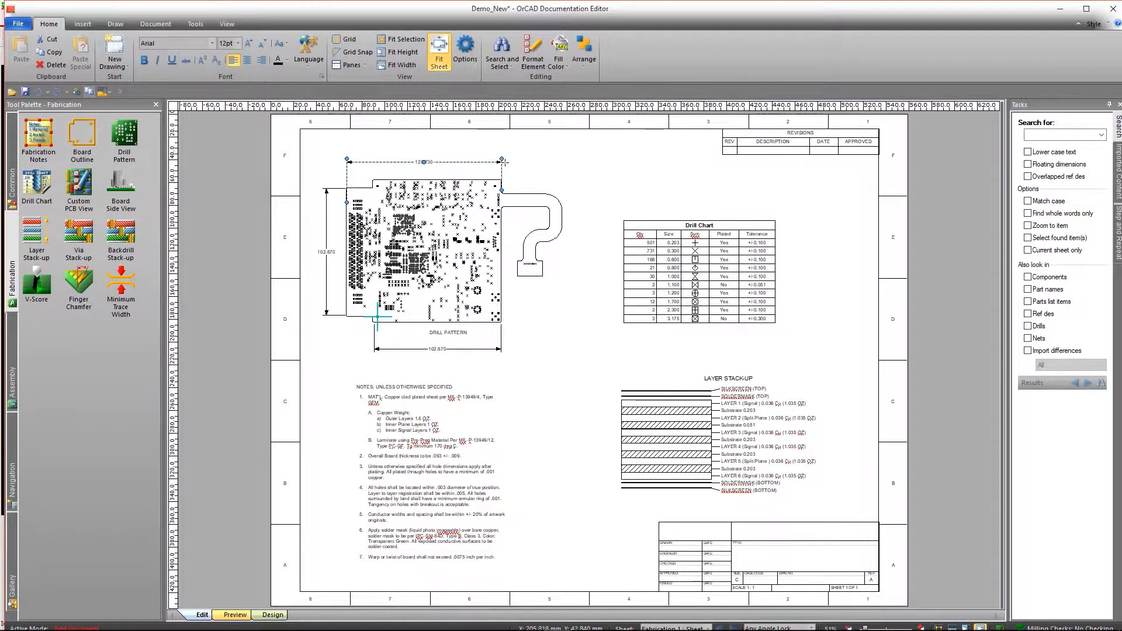
Step: Measure the board size in the drill pattern with a dimension
click(104, 92)
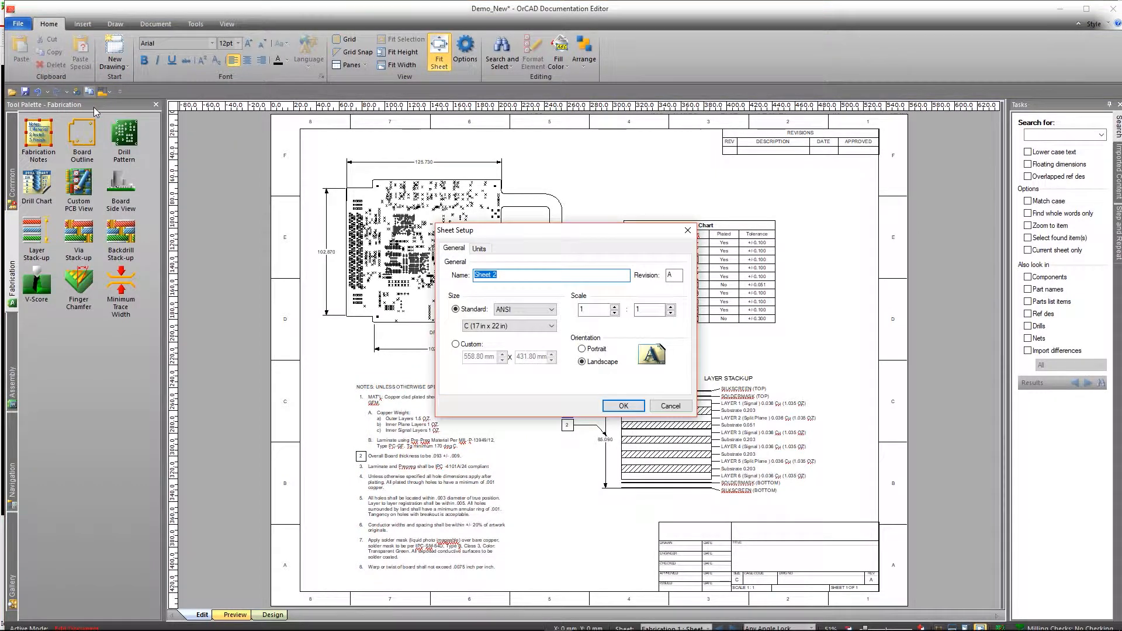
Step: Confirm the second sheet, place the top-side view, and choose the bottom-side view's display layers
click(622, 405)
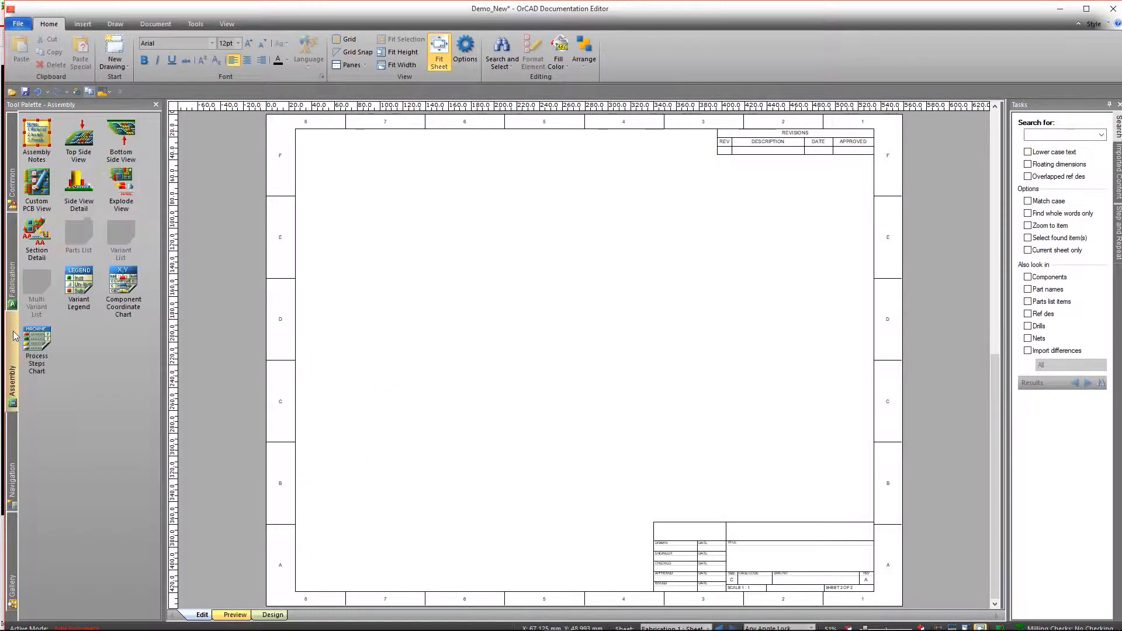
click(78, 136)
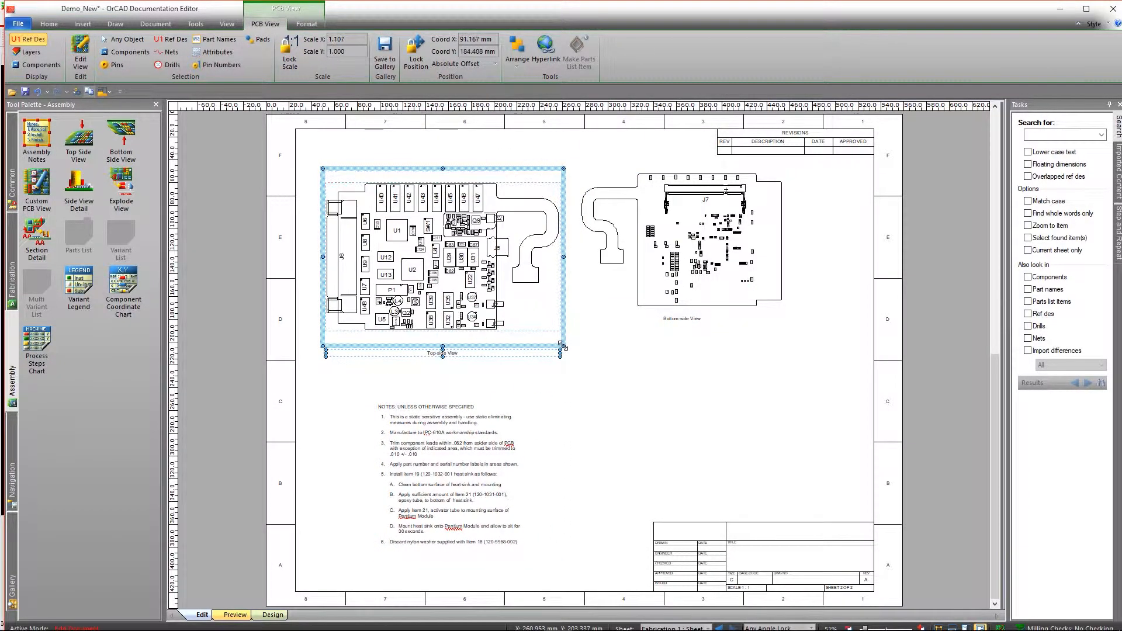
right_click(708, 240)
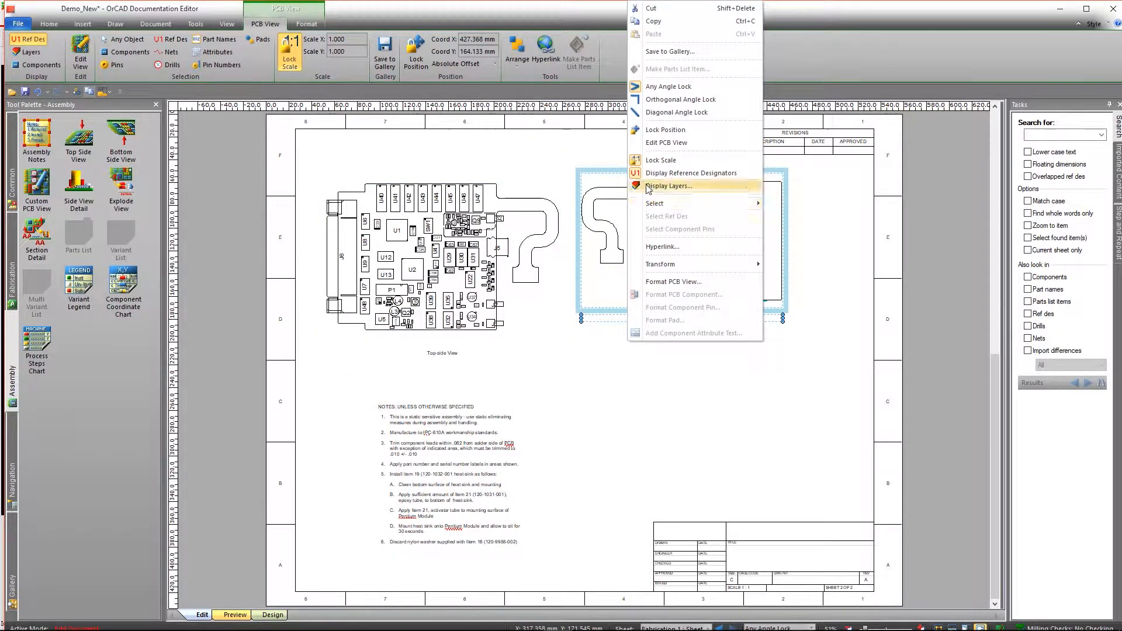
click(689, 172)
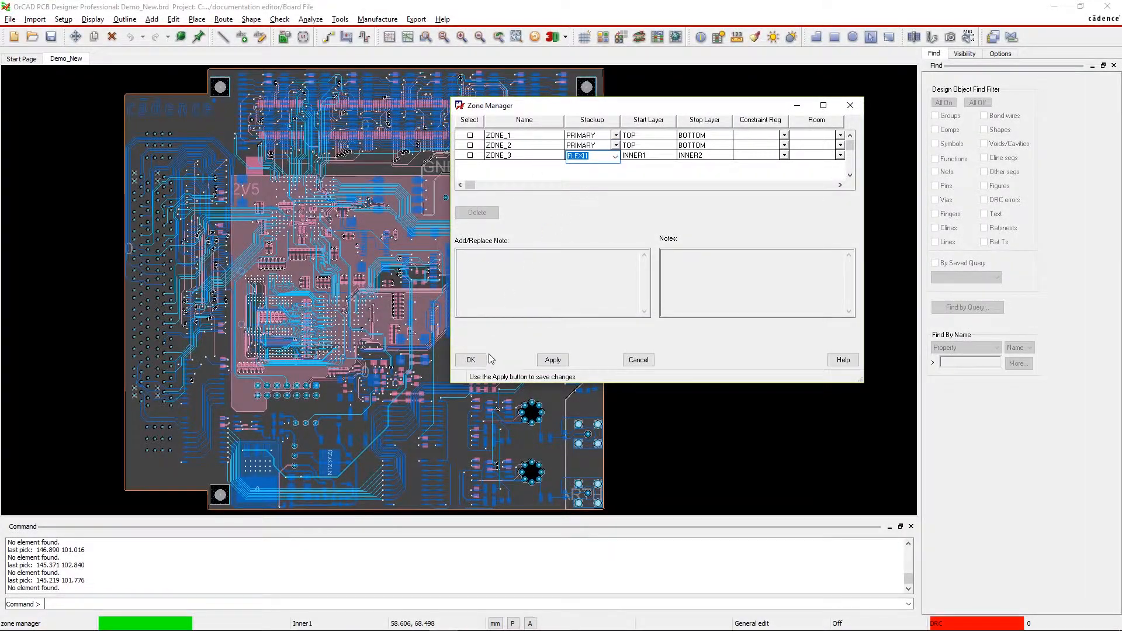
Step: Apply zone stack-up edits, finish the flex connector trace, and refresh the release package
click(470, 359)
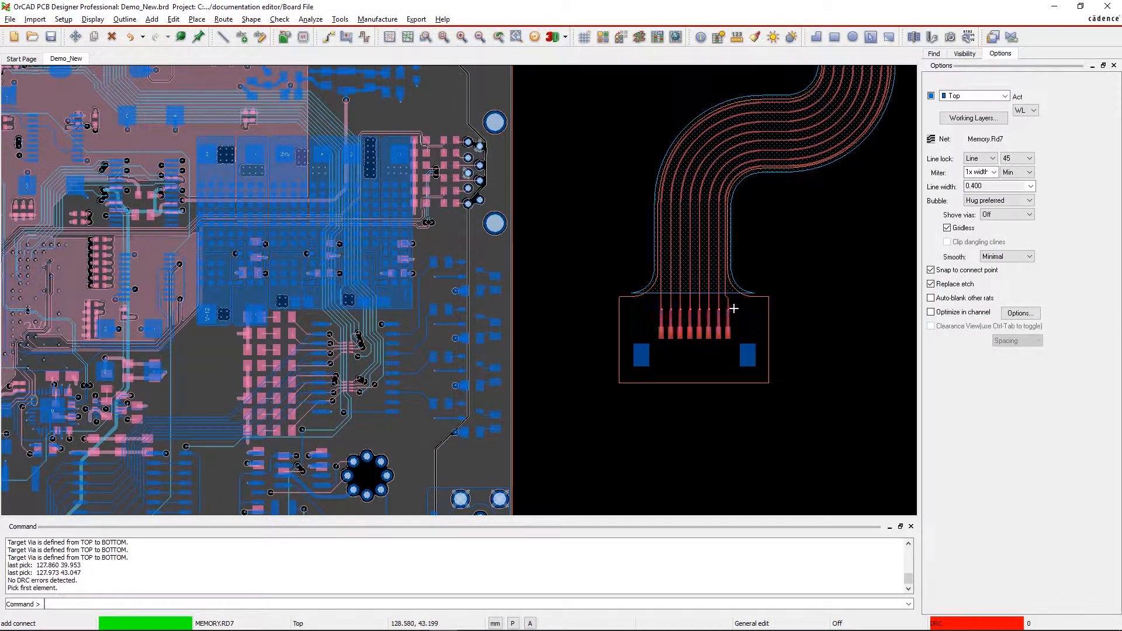
click(377, 18)
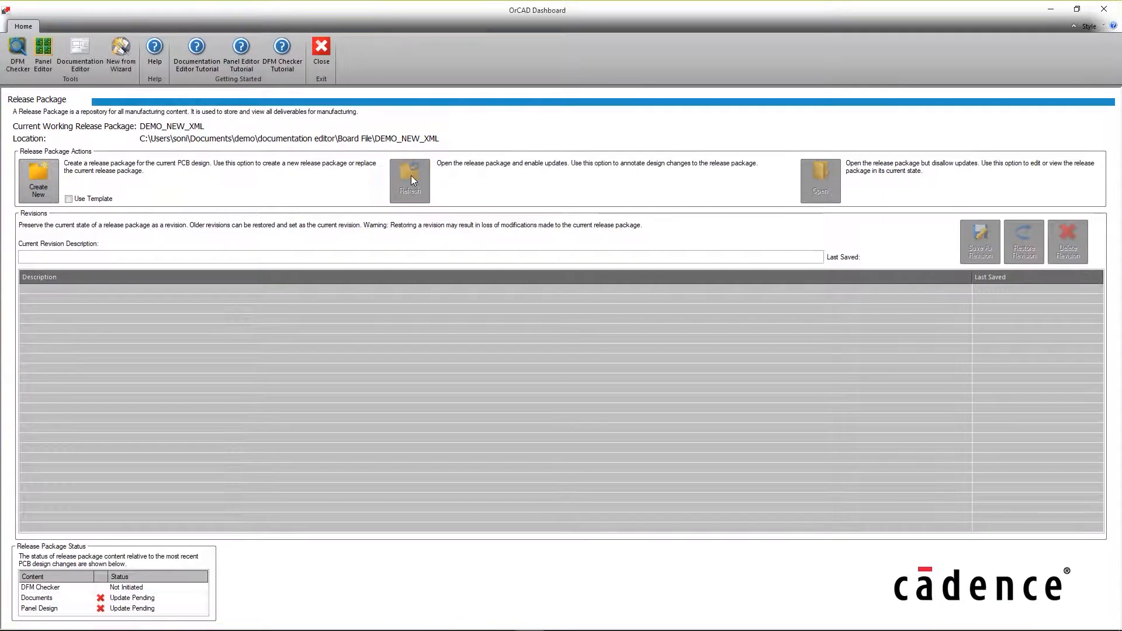
click(820, 179)
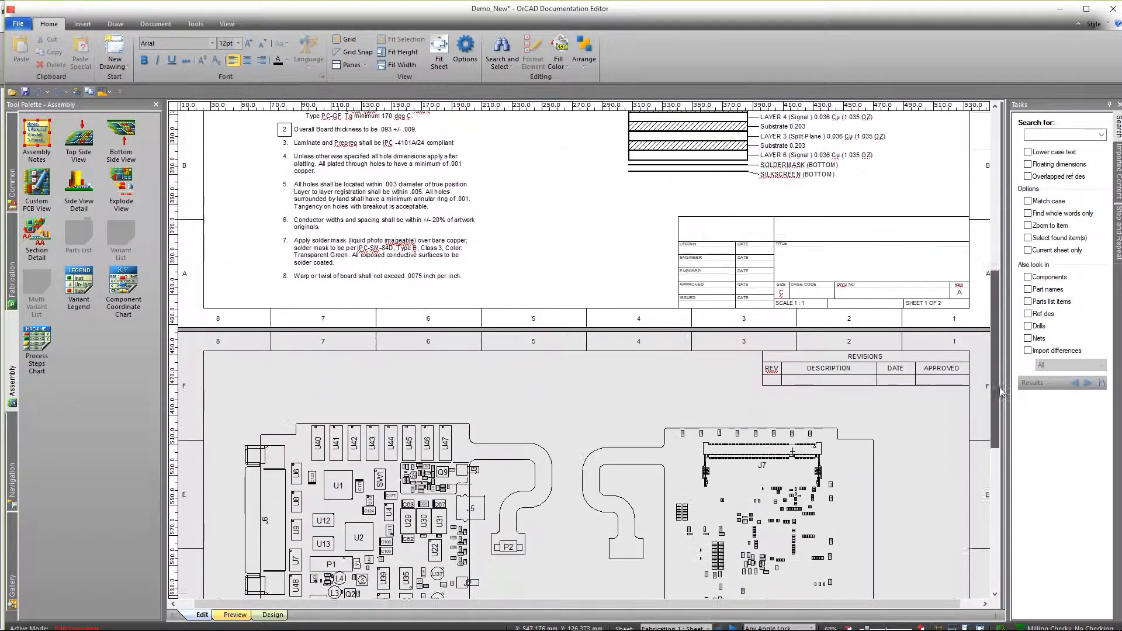
Step: Scroll down to Sheet 2 to inspect the refreshed top and bottom views
scroll(down, 3)
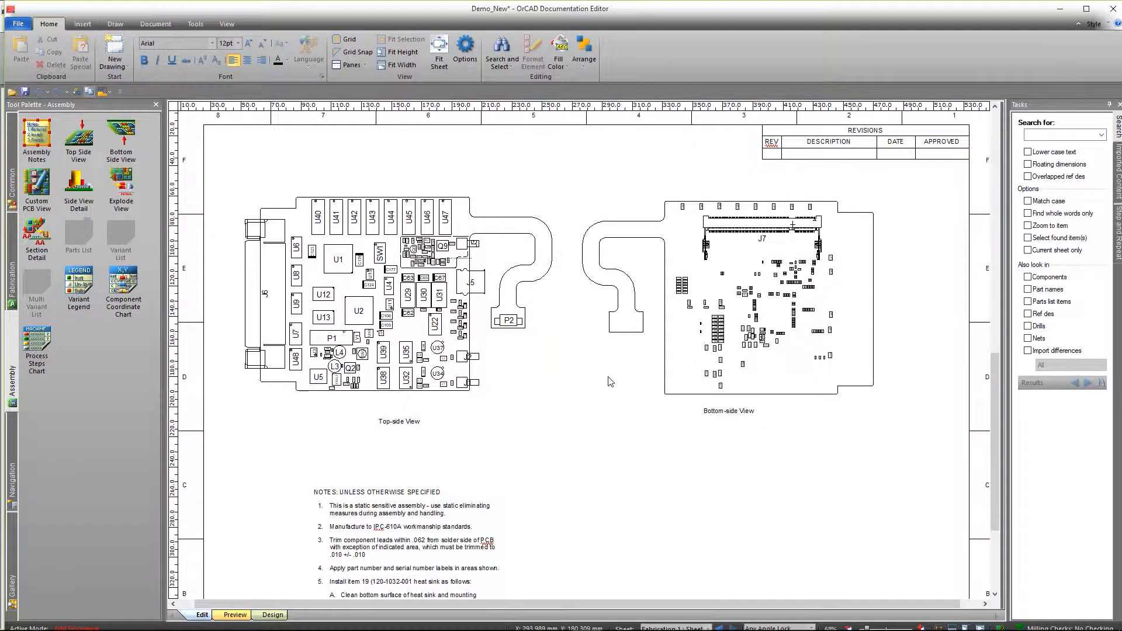